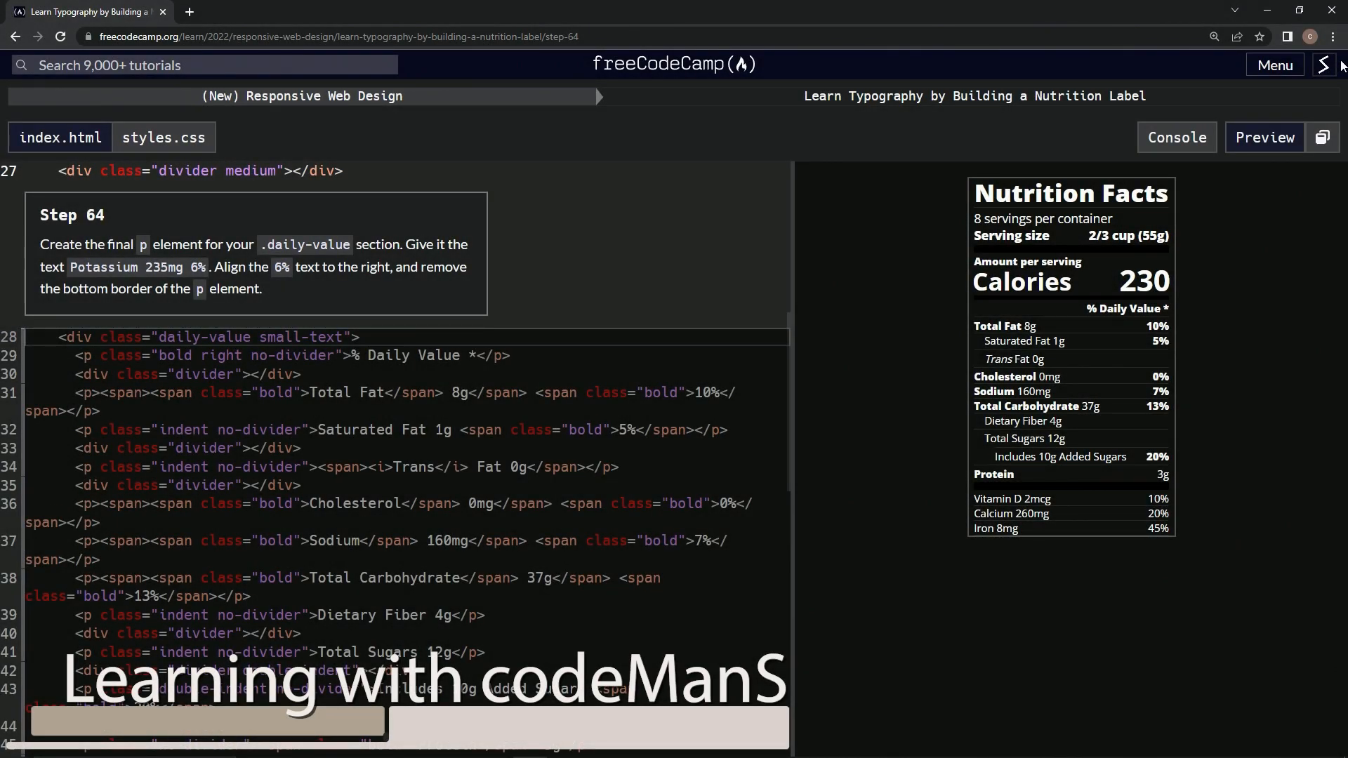
{"action": "mouse_move", "coordinate": [587, 96]}
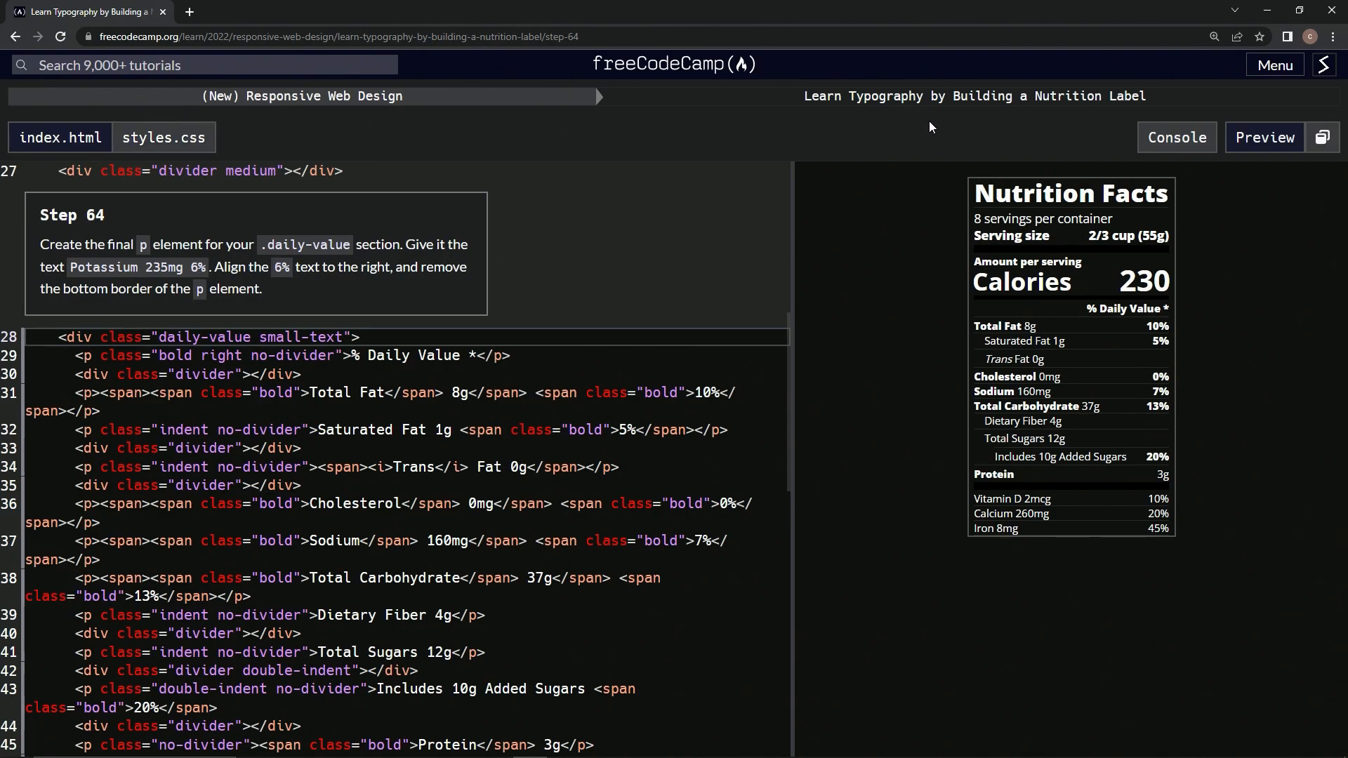
{"action": "mouse_move", "coordinate": [135, 231]}
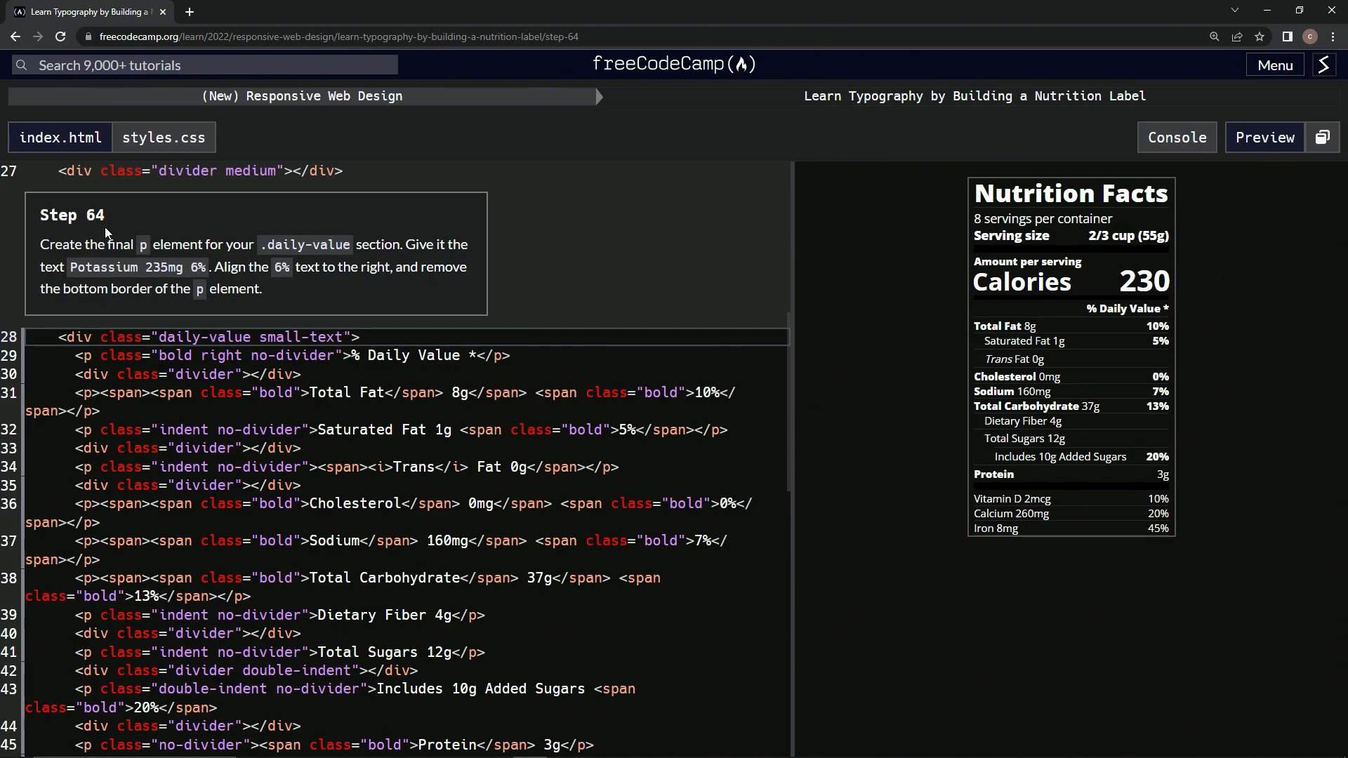
{"action": "mouse_move", "coordinate": [158, 265]}
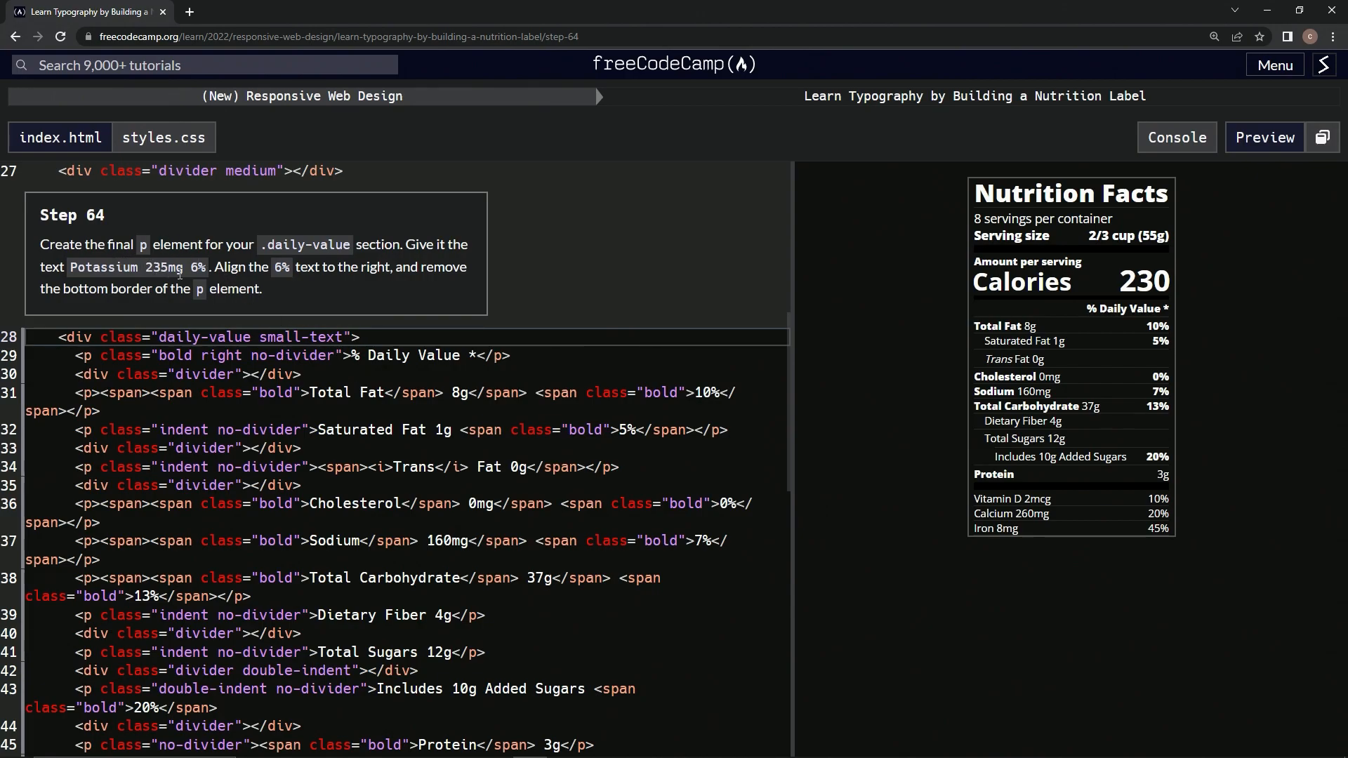
- Duplicate the Iron line and change its copy to read Potassium 235mg with a 6% span
{"action": "scroll", "scroll_direction": "down", "scroll_amount": 3}
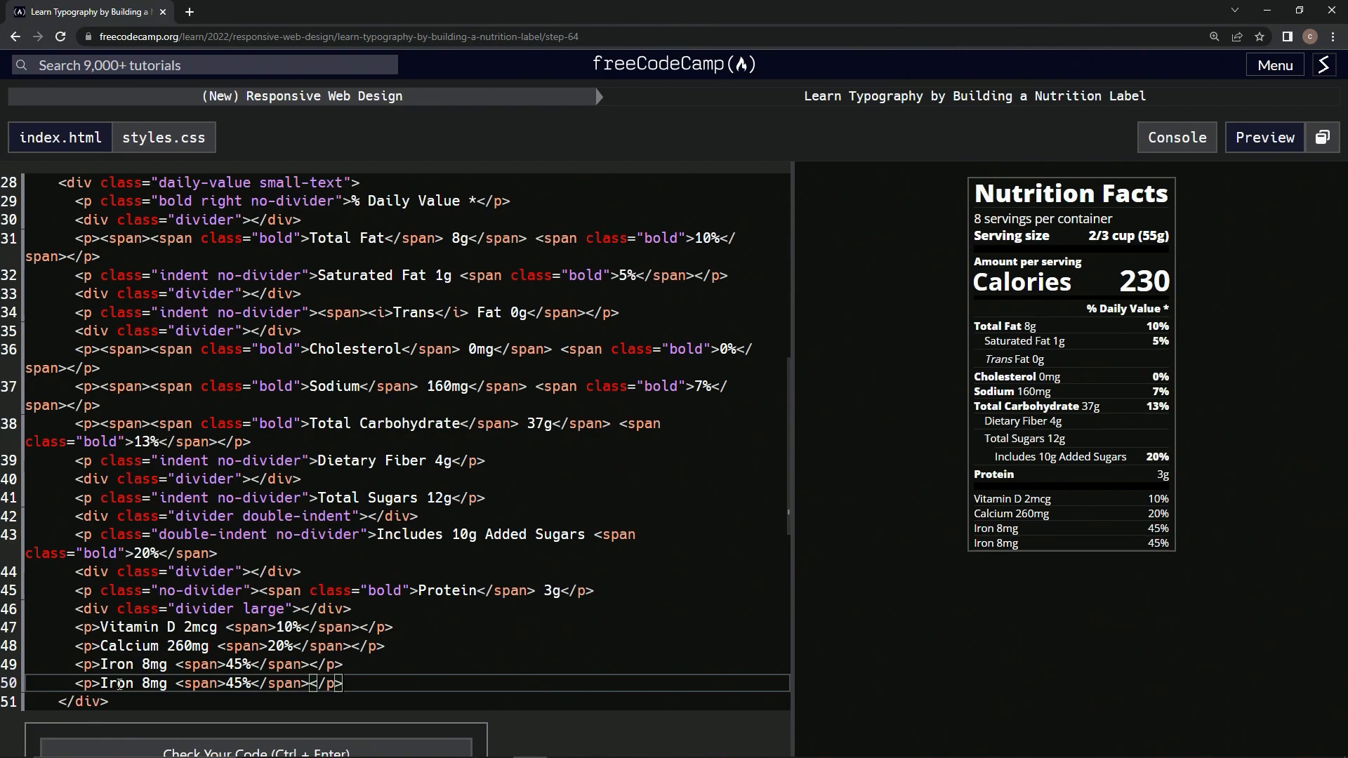
{"action": "scroll", "scroll_direction": "up", "scroll_amount": 3}
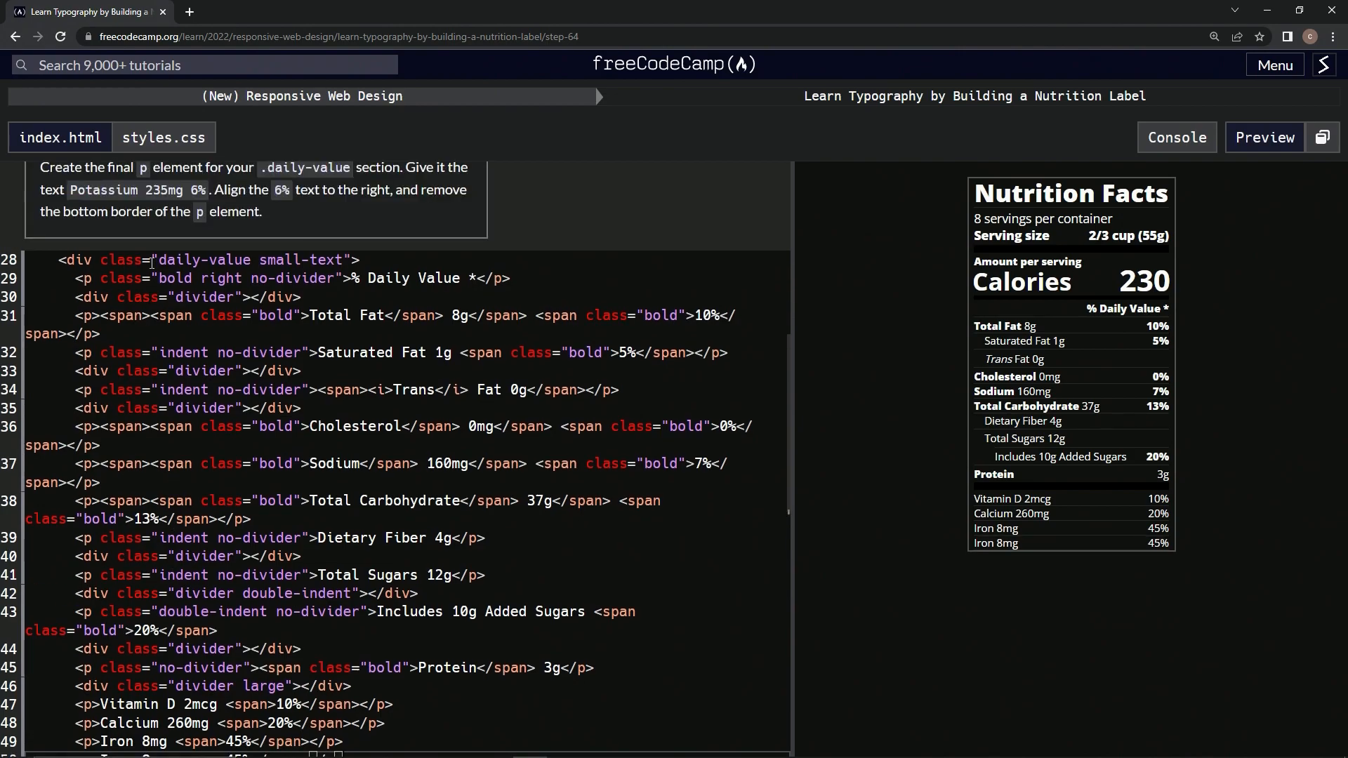
{"action": "double_click", "coordinate": [102, 189]}
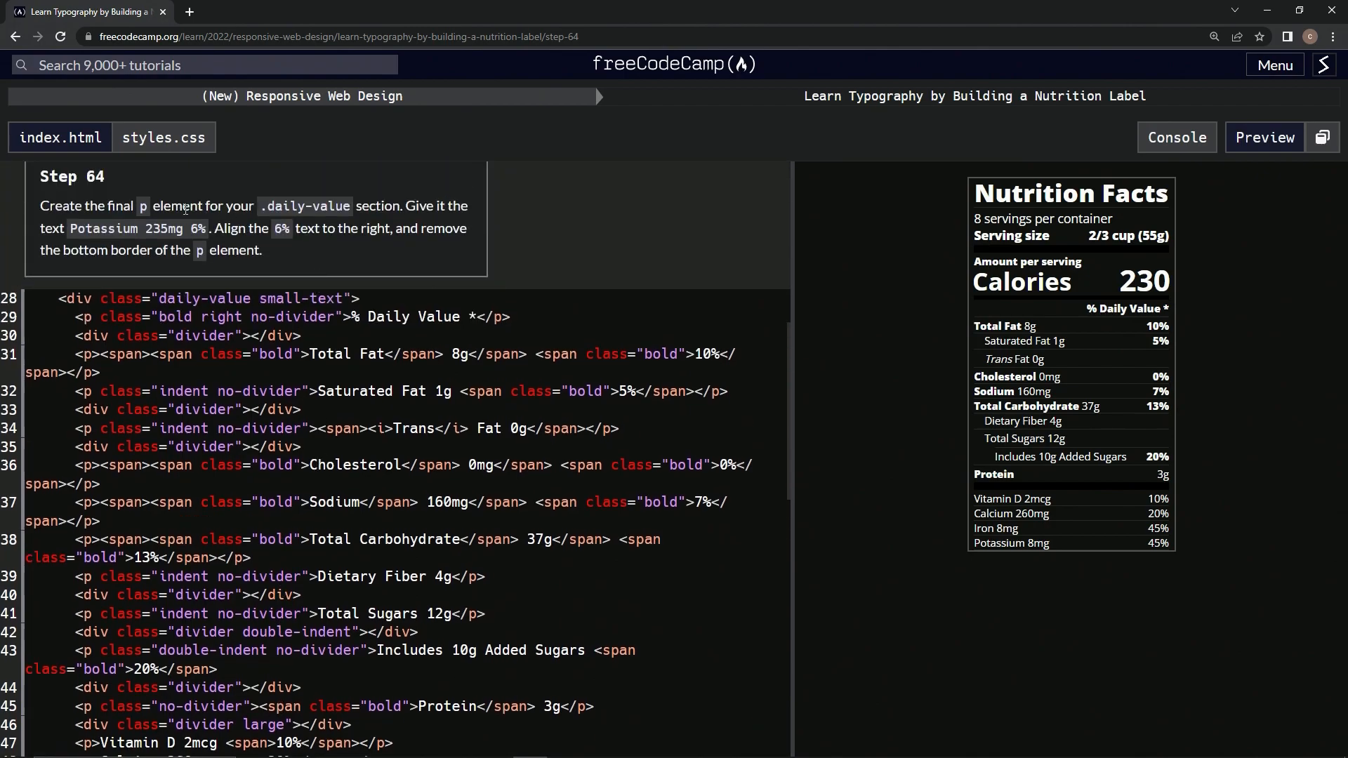
{"action": "double_click", "coordinate": [164, 228]}
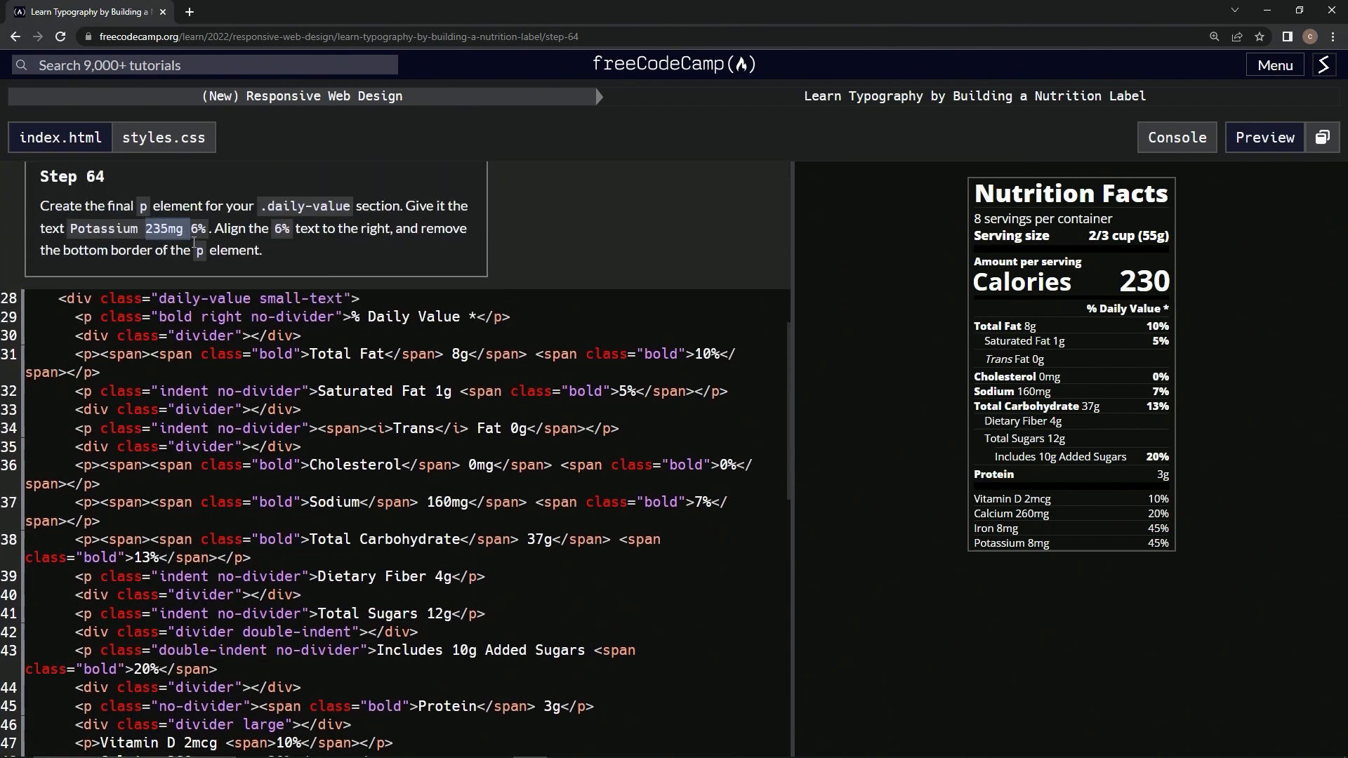
{"action": "scroll", "scroll_direction": "down", "scroll_amount": 3}
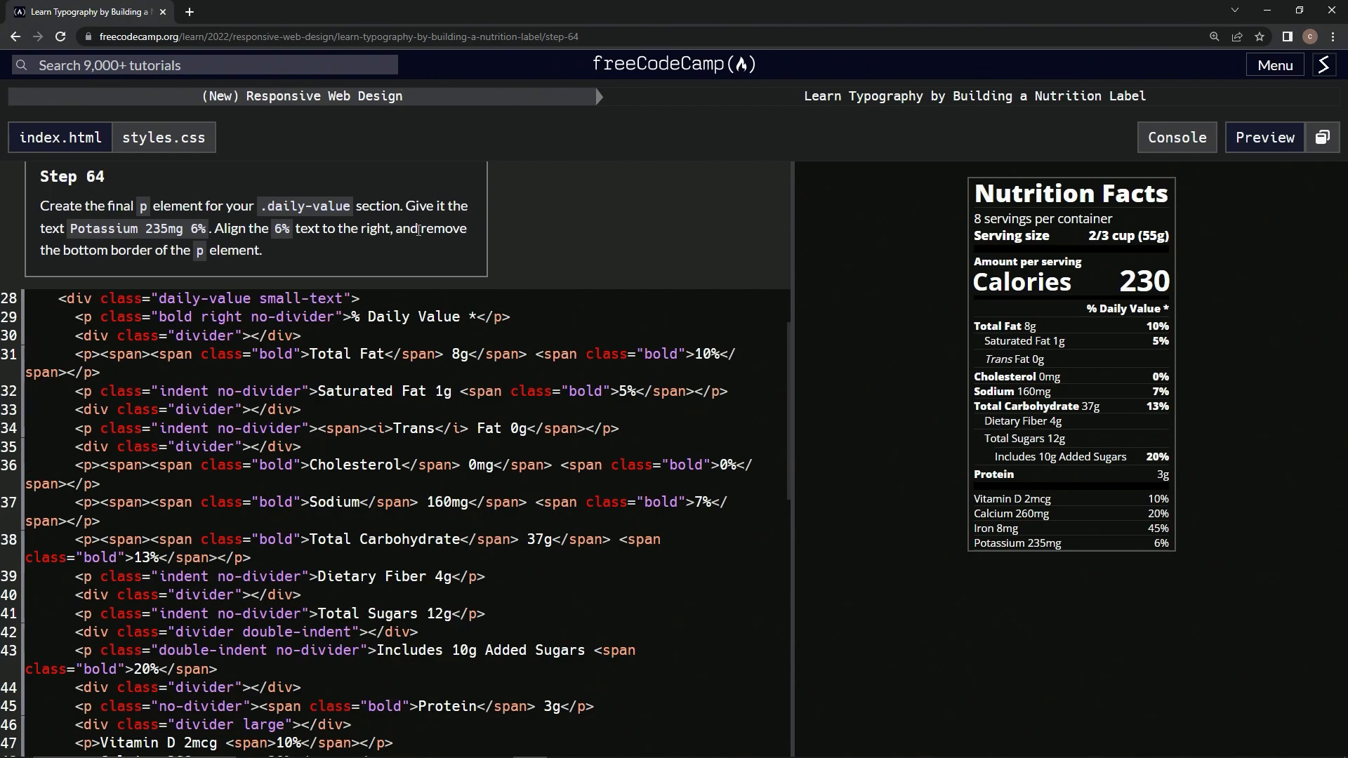
{"action": "scroll", "scroll_direction": "down", "scroll_amount": 3}
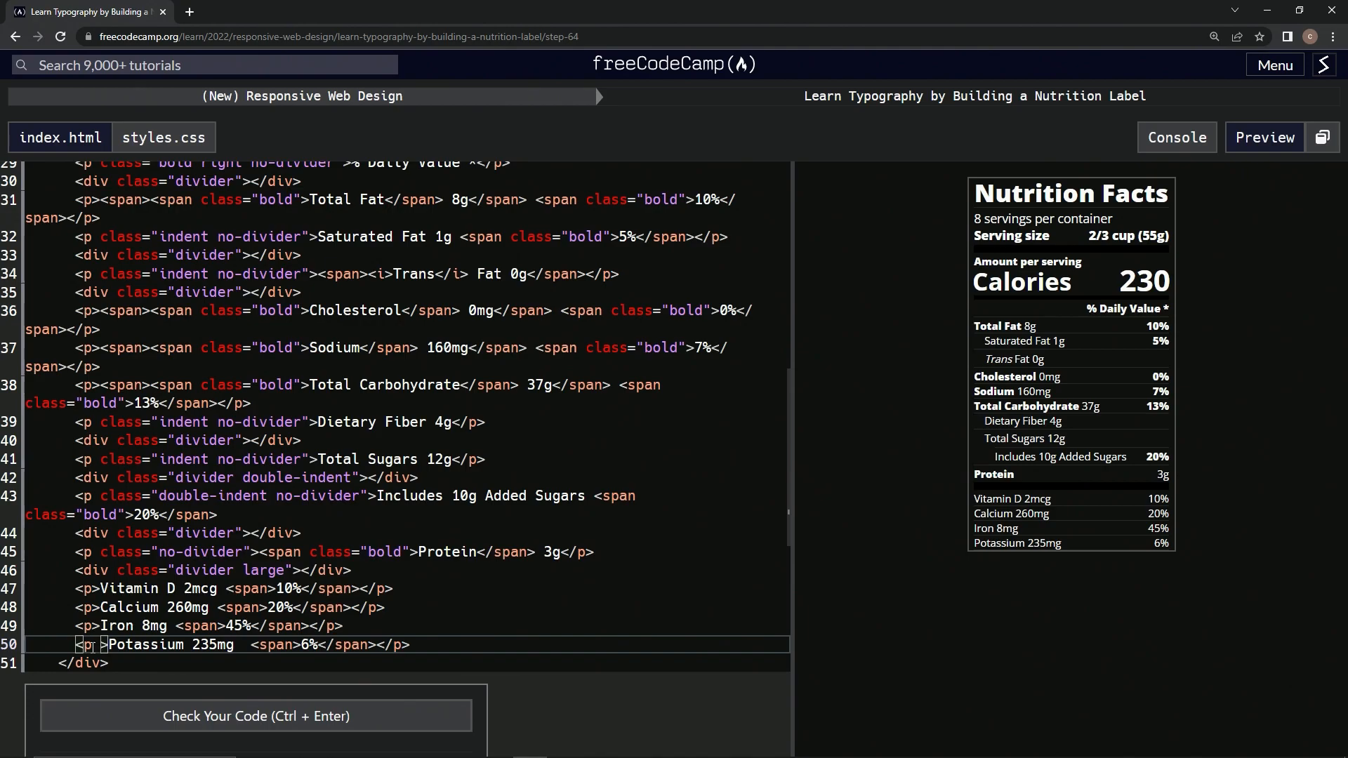
- Give the Potassium p element class='no-divider'
{"action": "type", "text": "class"}
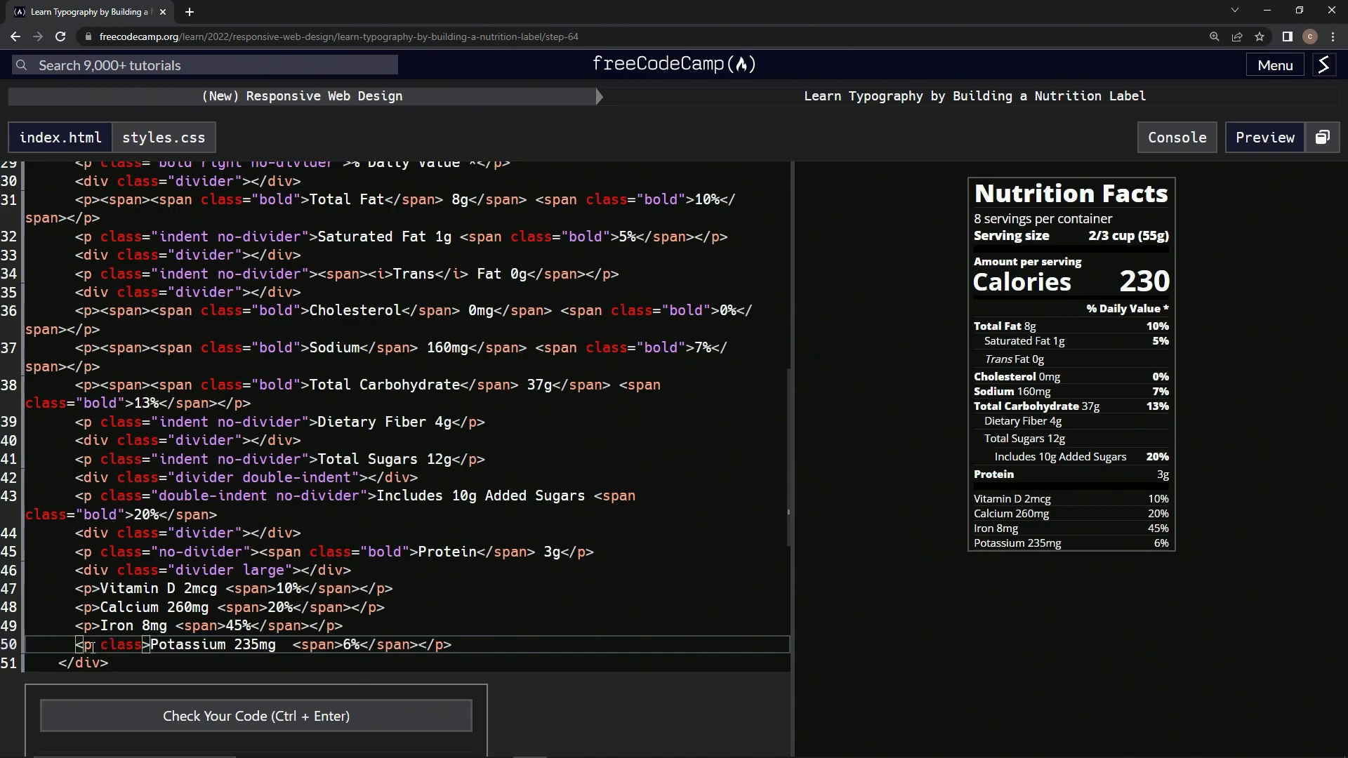
{"action": "type", "text": "=''"}
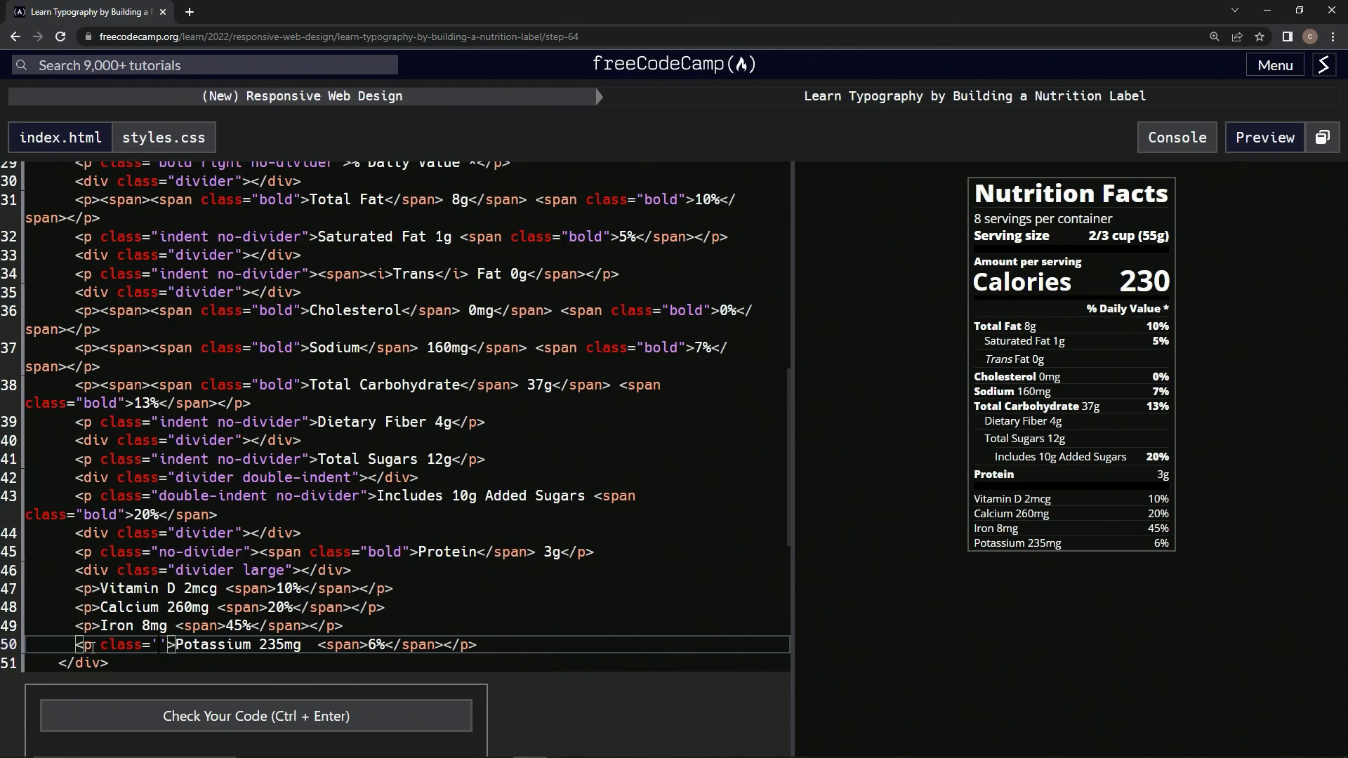
{"action": "type", "text": "no-divider"}
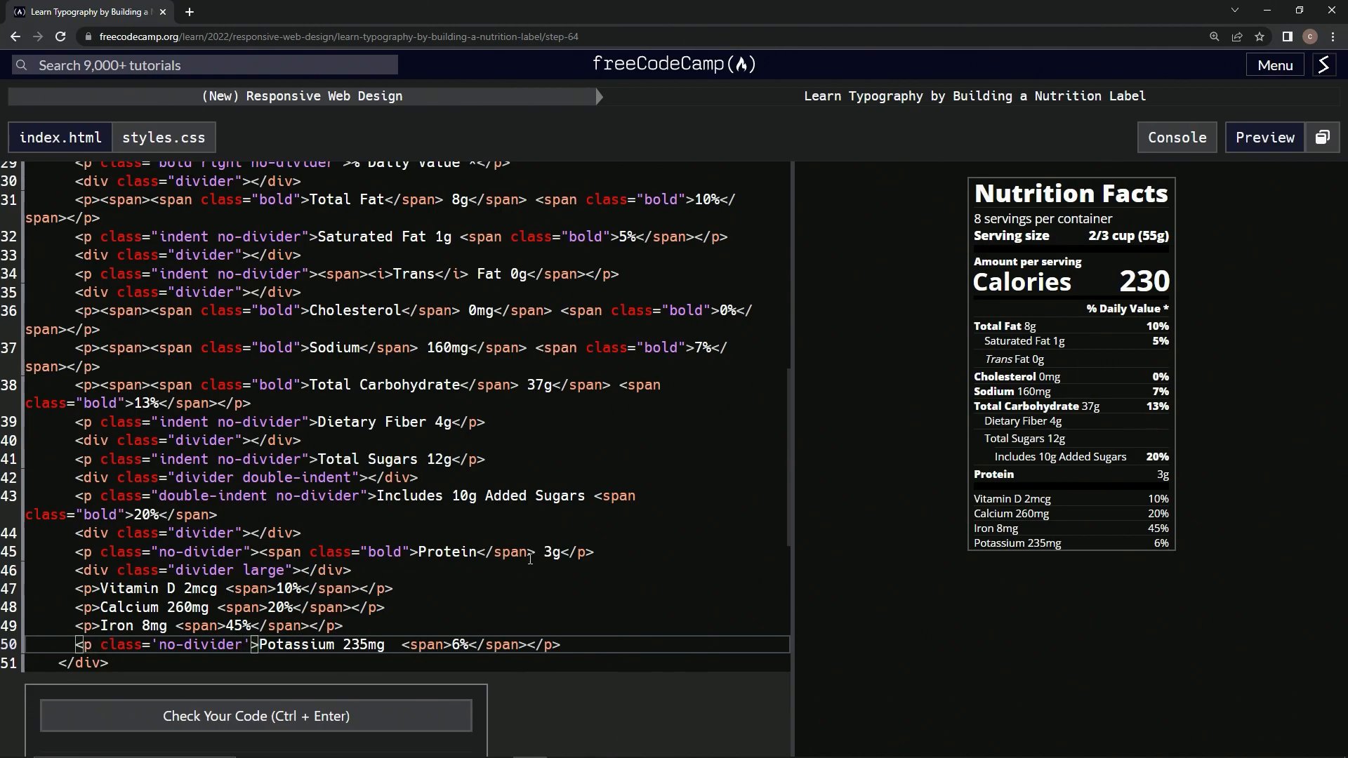
{"action": "mouse_move", "coordinate": [1113, 564]}
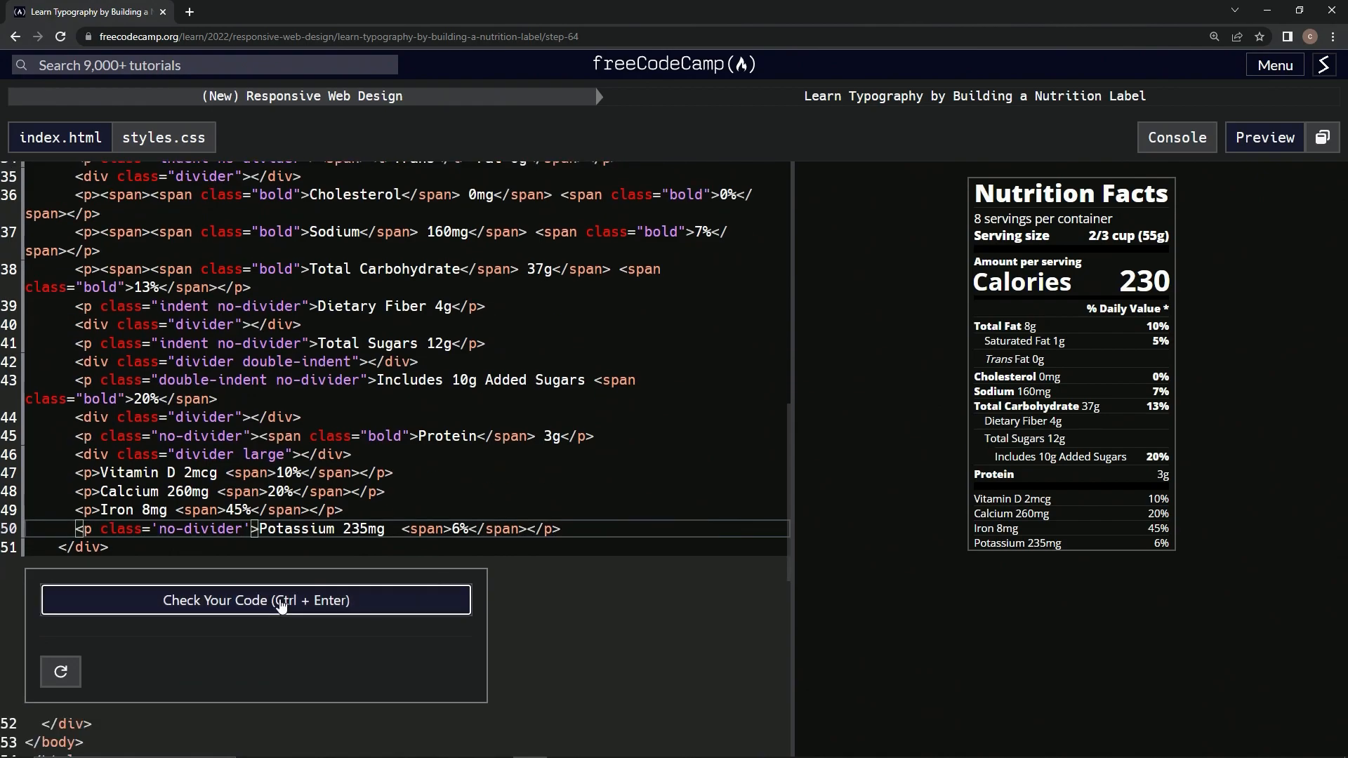
- Check the code, pass step 64 and submit to advance to step 65
{"action": "left_click", "coordinate": [256, 600]}
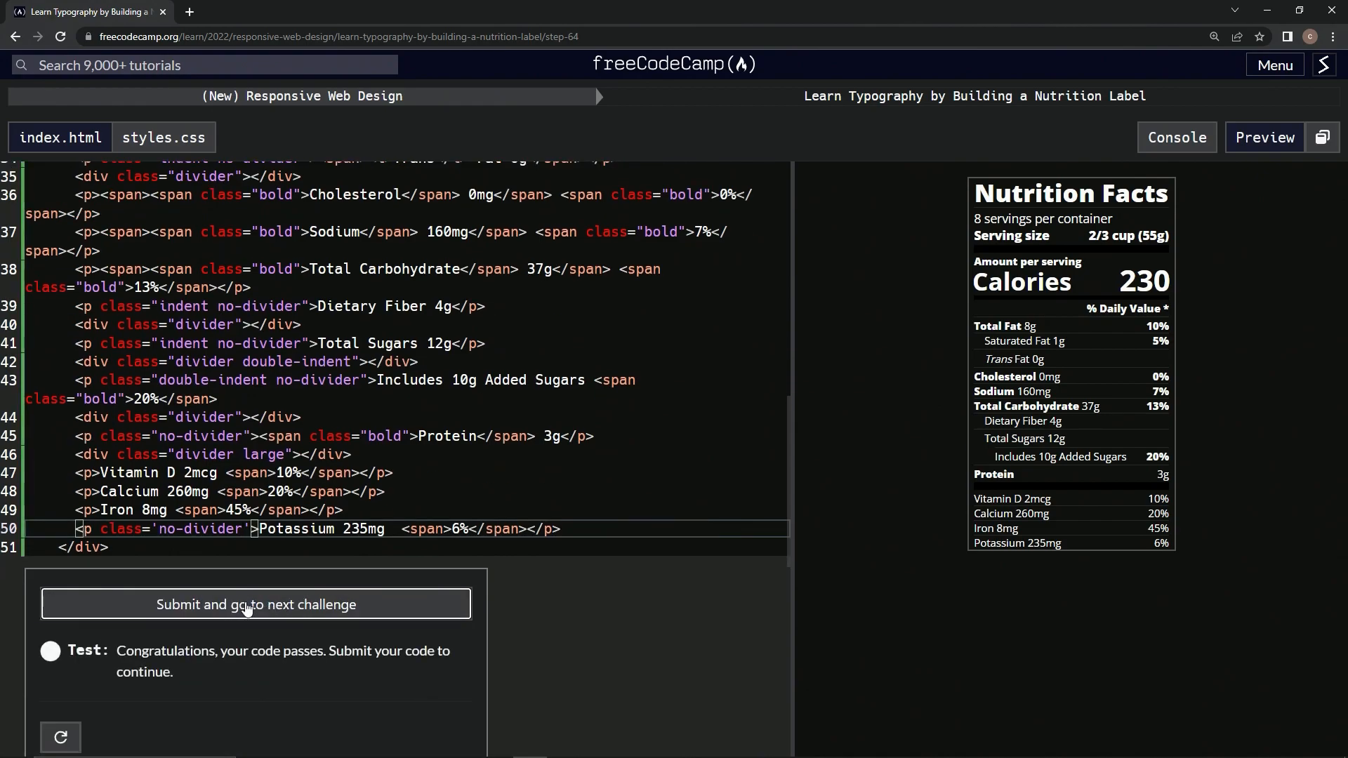
{"action": "left_click", "coordinate": [254, 604]}
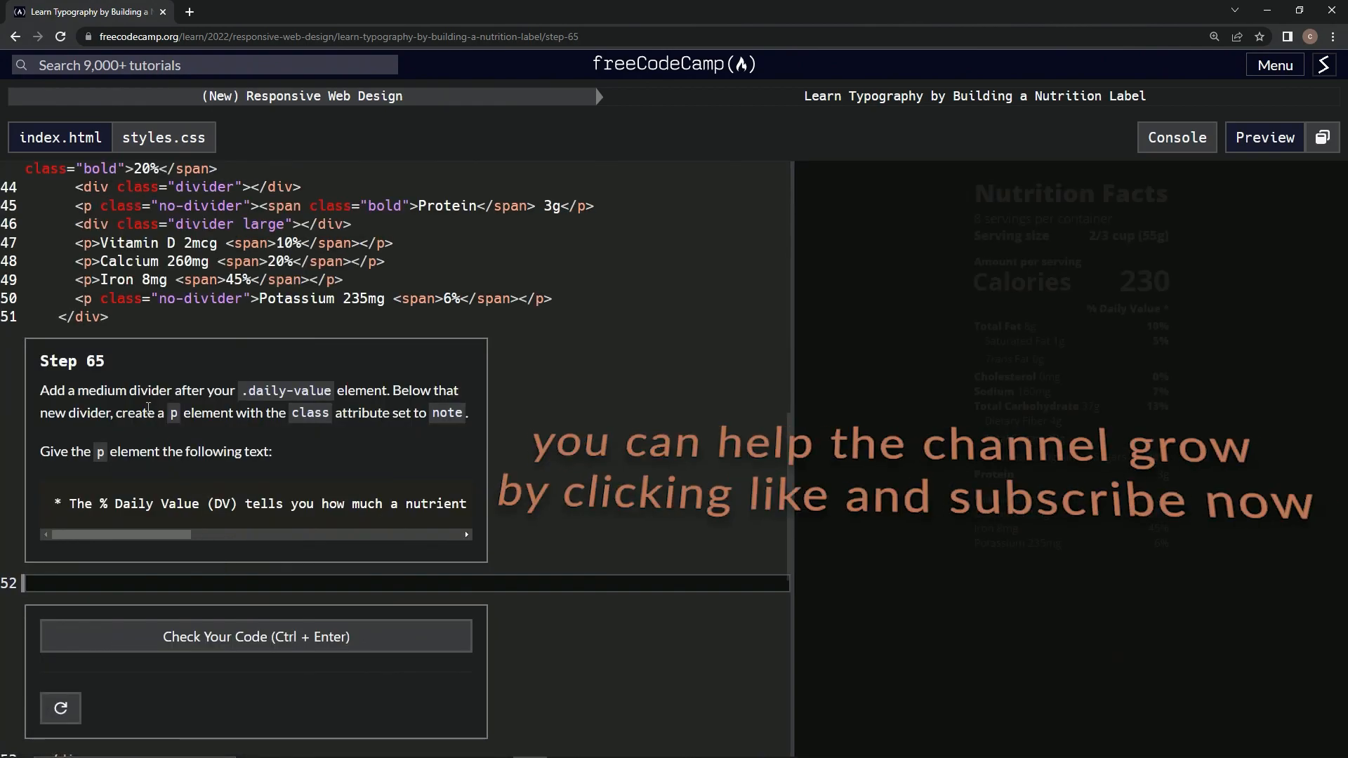